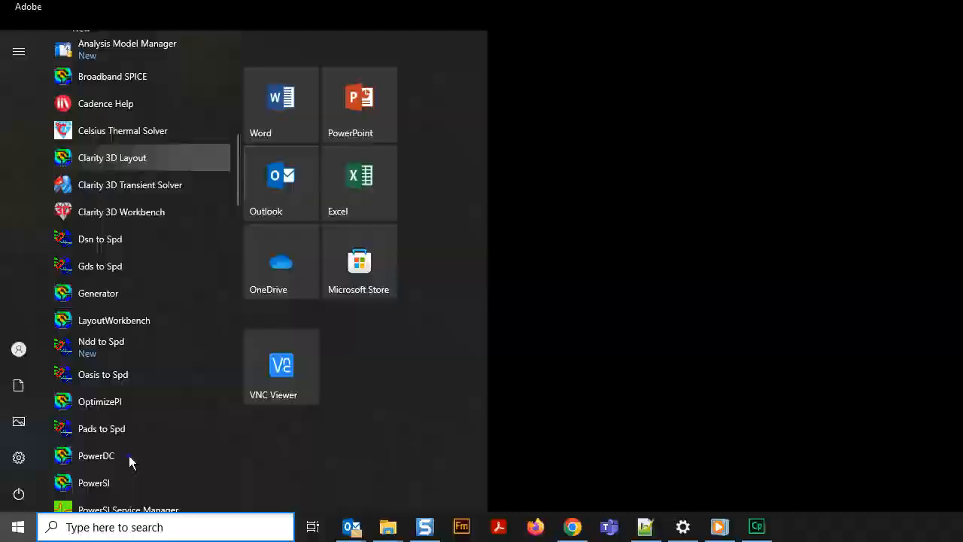
Step: Launch PowerDC from the Start menu with the Celsius PowerDC license suite selected
left_click(97, 454)
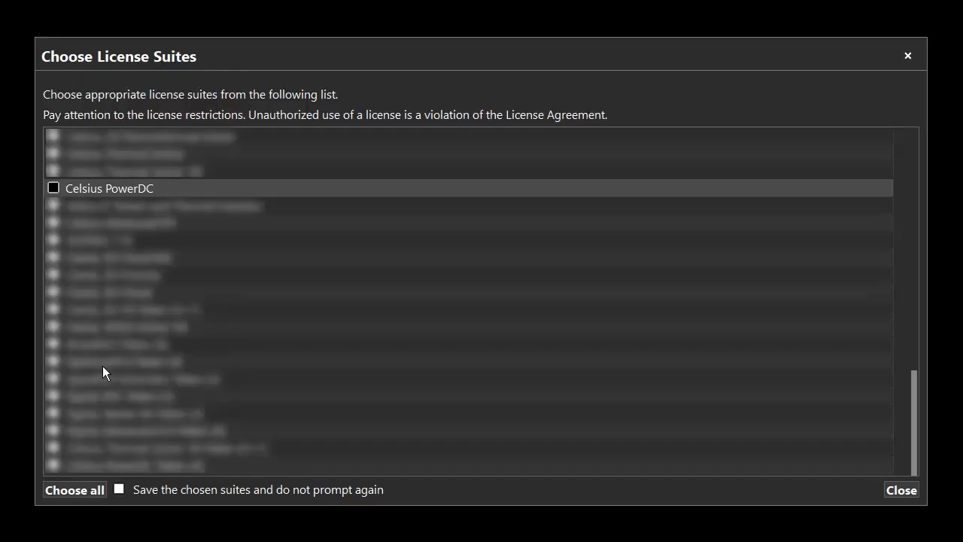
left_click(53, 186)
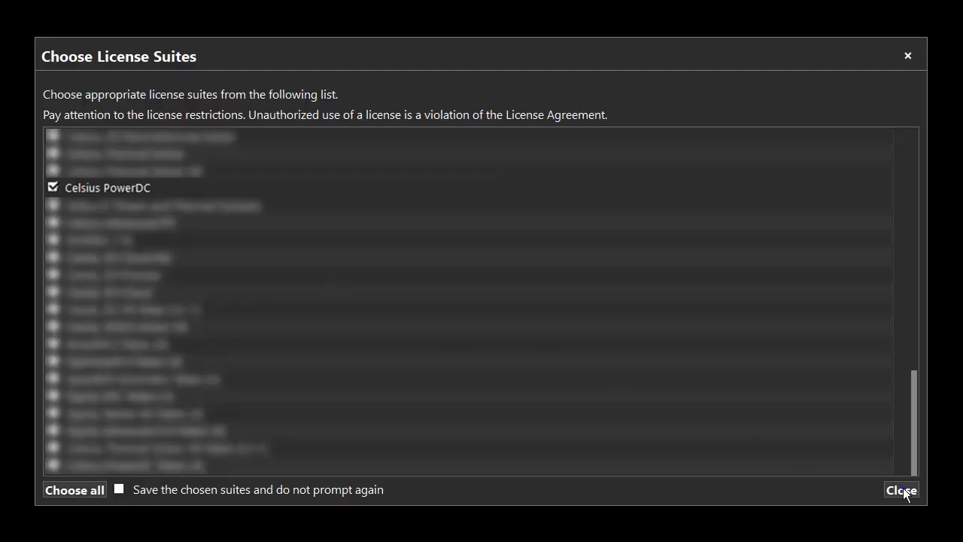
left_click(900, 490)
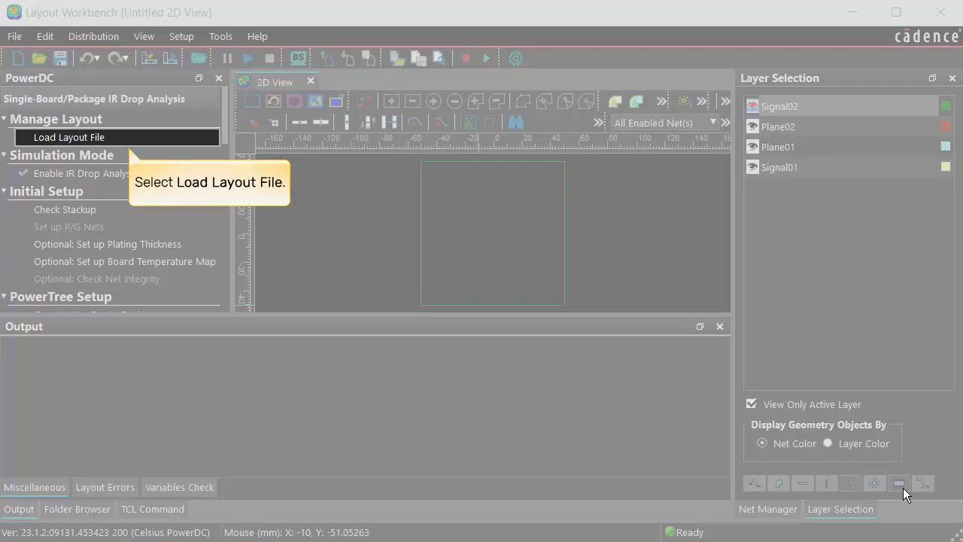
Step: Load the One_Step_setup.spd layout file so its board design and stackup appear
left_click(69, 137)
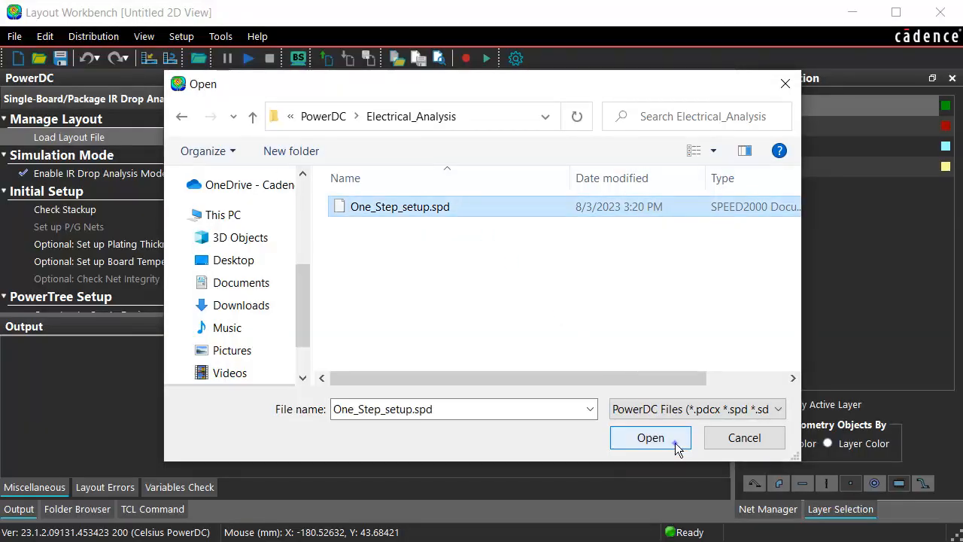
left_click(650, 436)
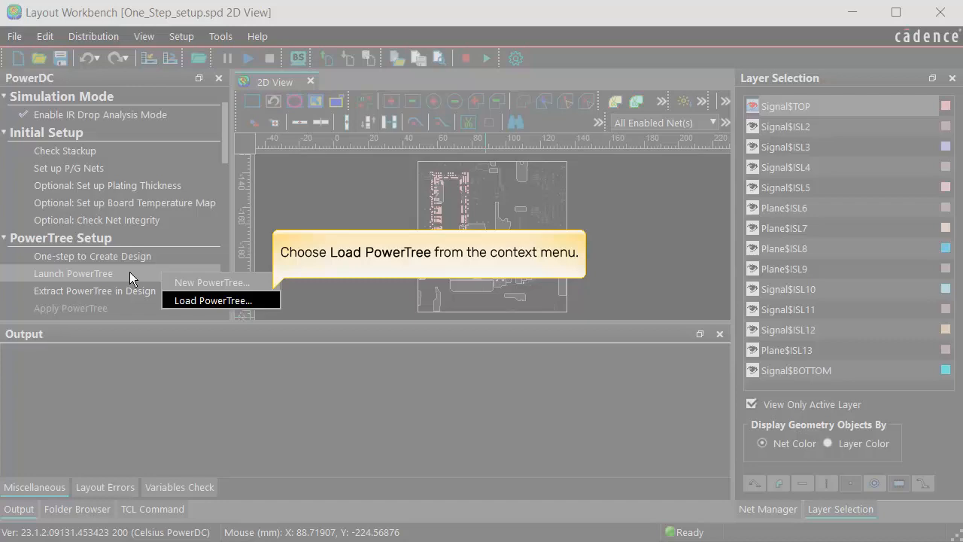
Step: Load the OneStep_vrm_sink.pwt power tree via Launch PowerTree's Load PowerTree option
left_click(214, 301)
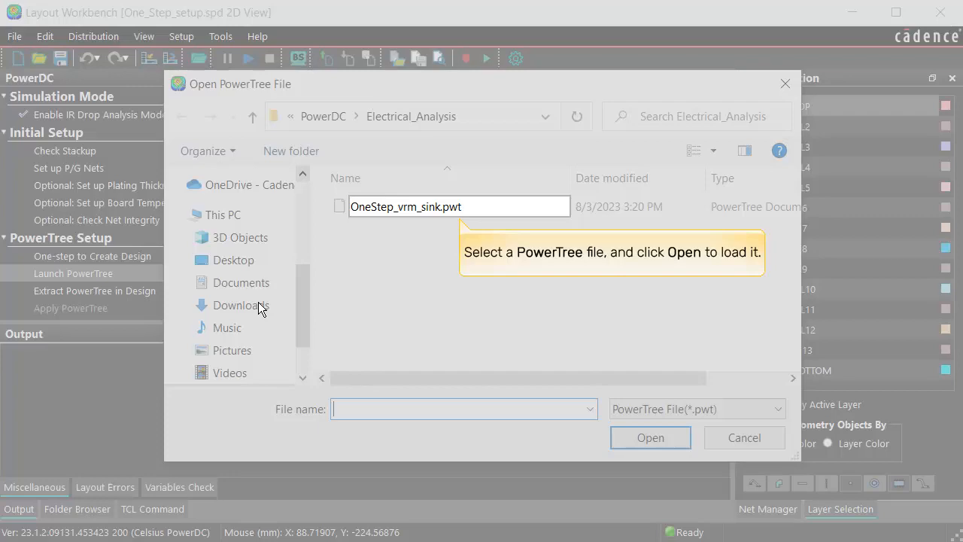
left_click(406, 207)
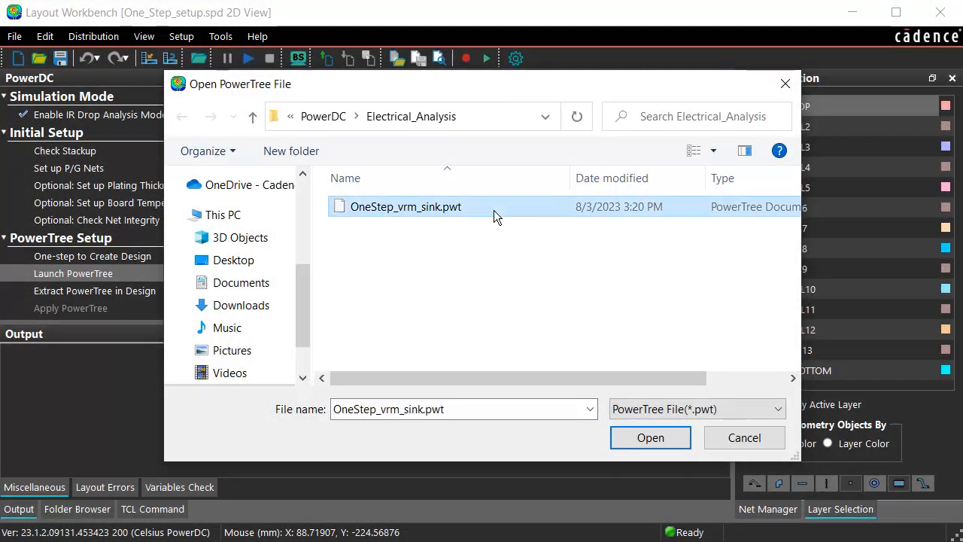
left_click(650, 437)
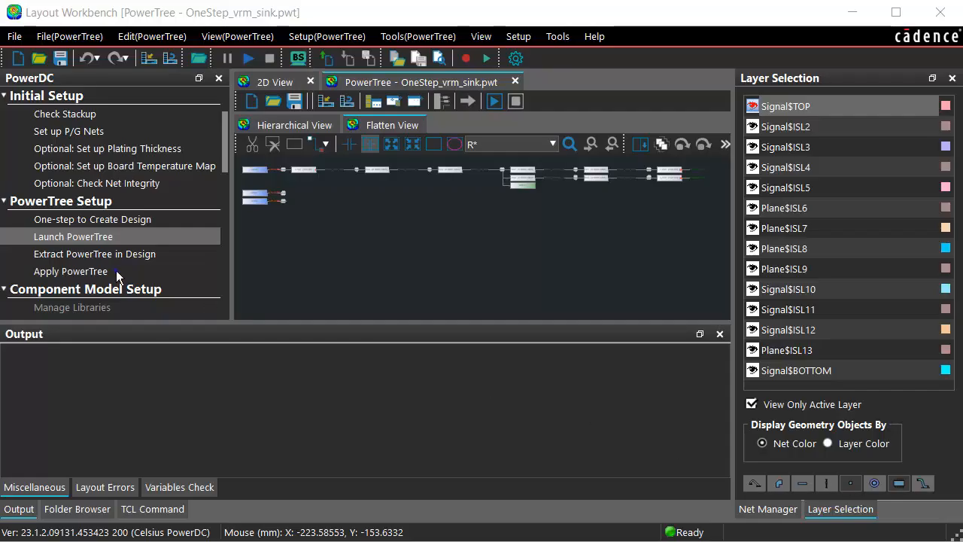
Step: Apply the PowerTree with CPUCORE_SW1–SW3 paired to GND, generating VRM, sink and discrete setups
left_click(69, 272)
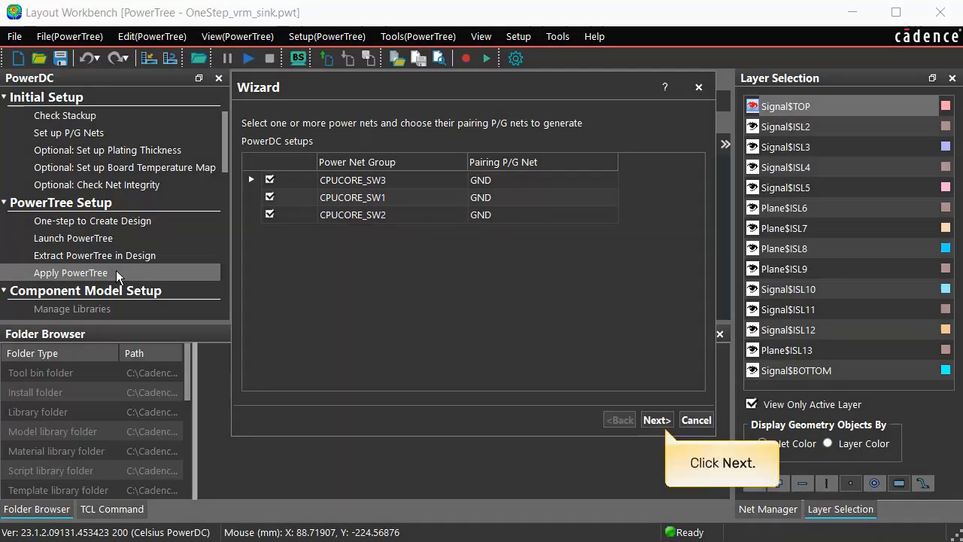
left_click(656, 419)
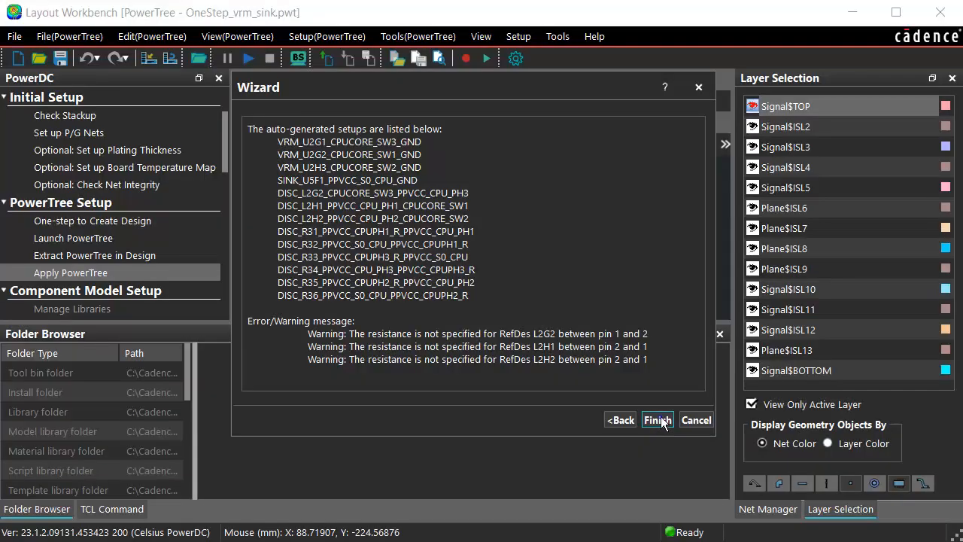
left_click(656, 419)
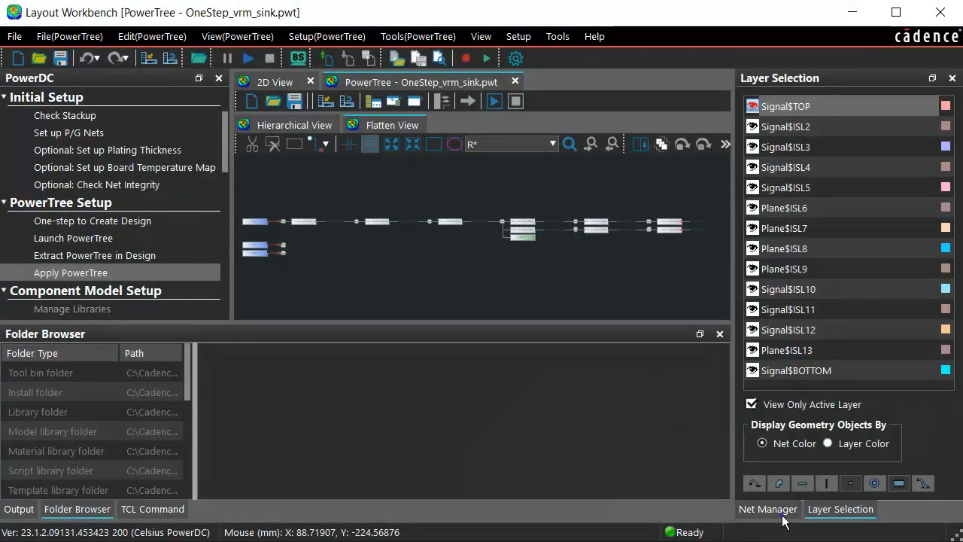
Step: Show the Net Manager listing the CPUCORE power nets, GND and PPVIN_S0_VCCCORE
left_click(768, 508)
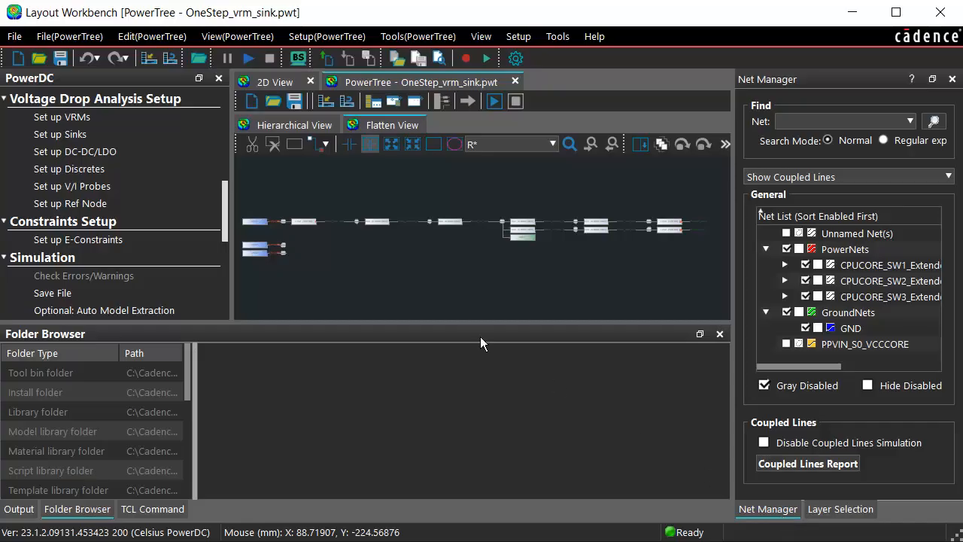
Step: Review the Set up VRMs, Set up Sinks and Set up Discretes tables, then return to the 2D view
left_click(62, 117)
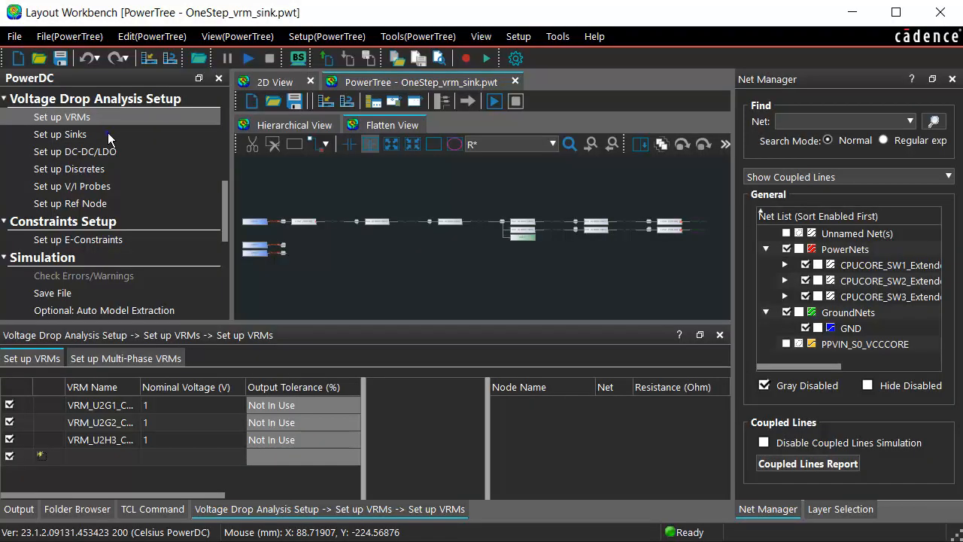
left_click(60, 134)
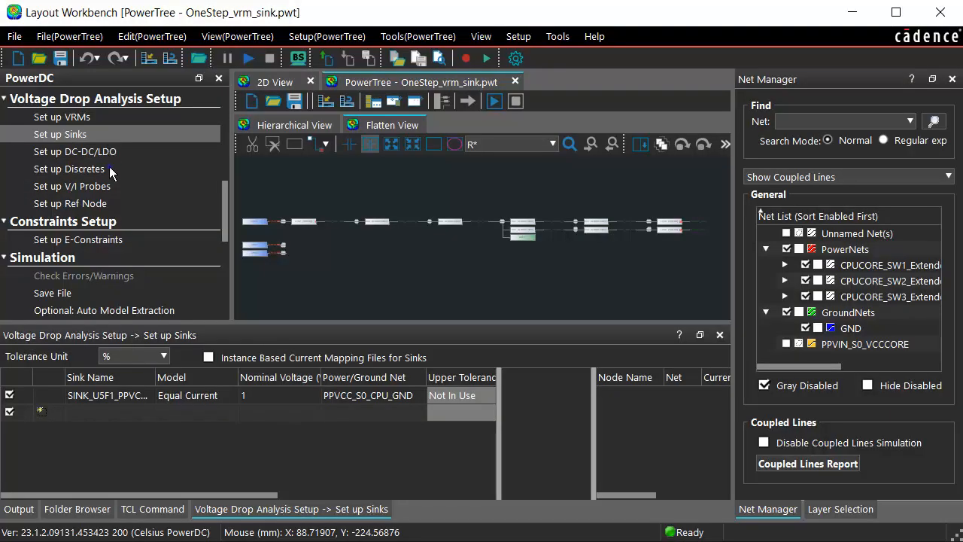
left_click(69, 168)
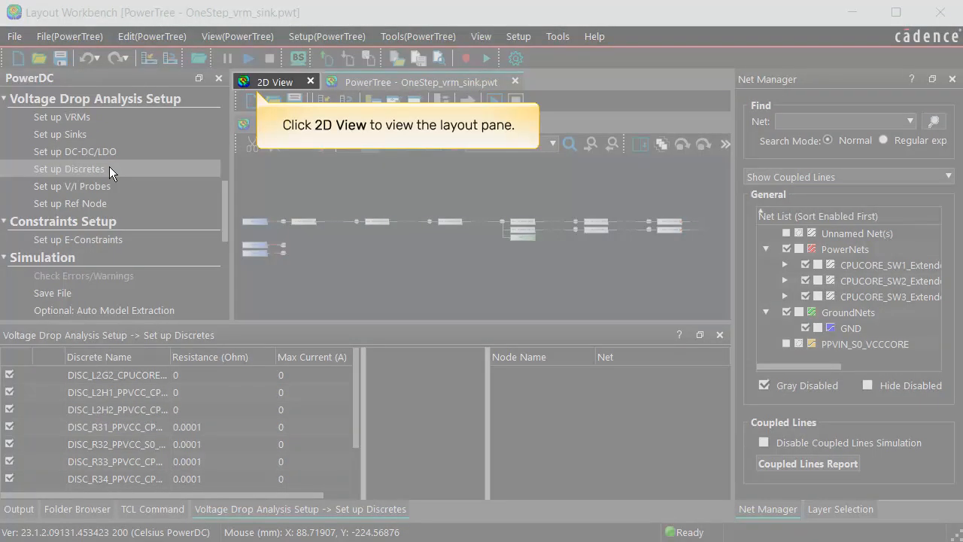
left_click(273, 81)
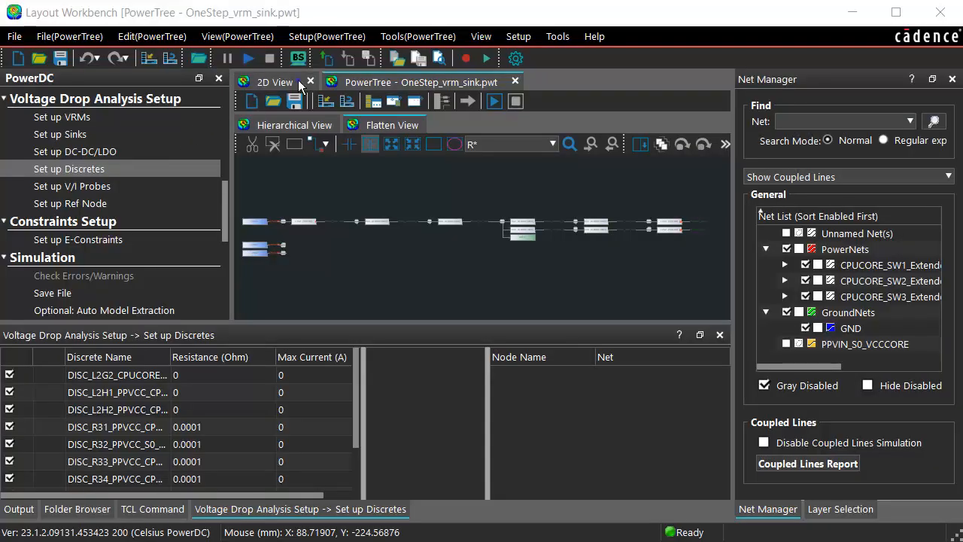